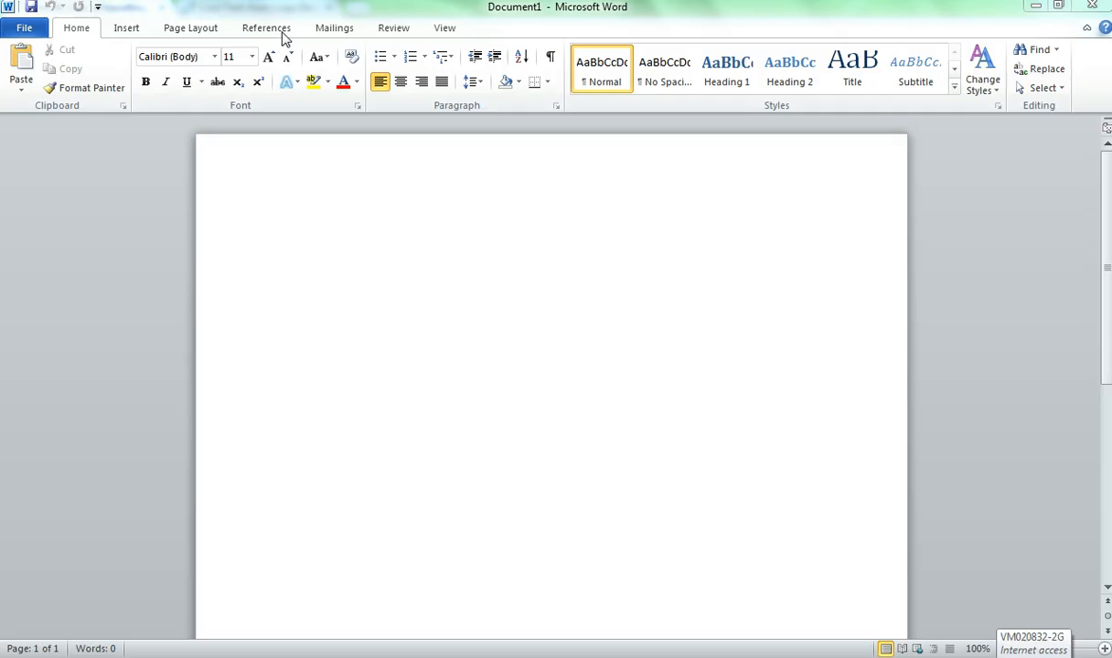
Step: Choose Harvard - Anglia as the citation style from the References tab
{"action": "left_click", "coordinate": [267, 28]}
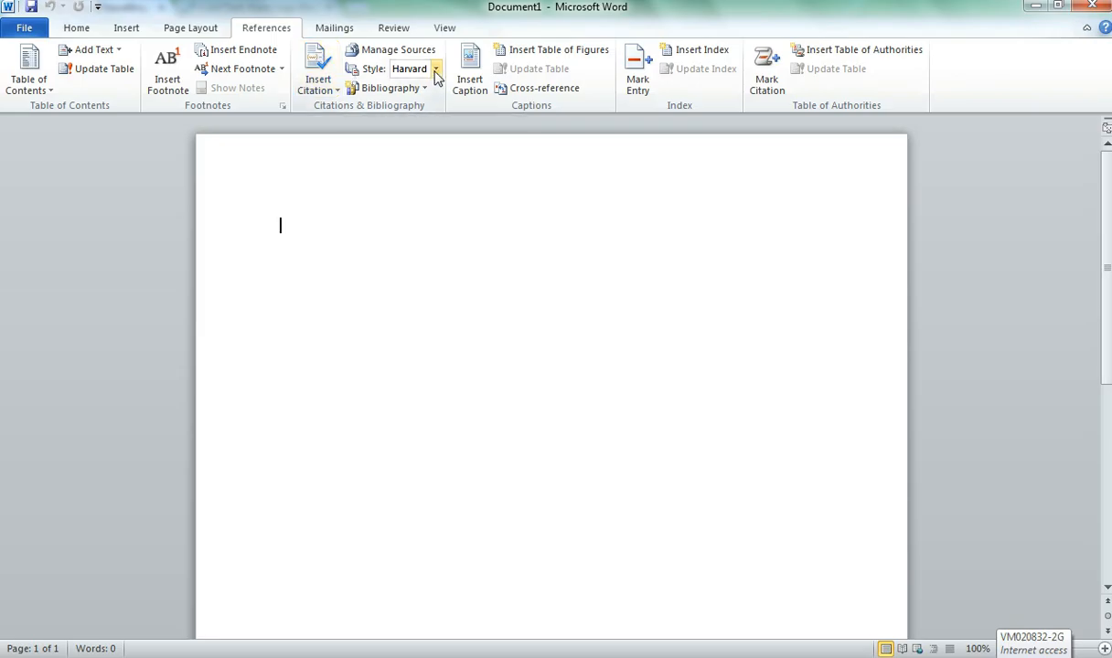
{"action": "left_click", "coordinate": [435, 70]}
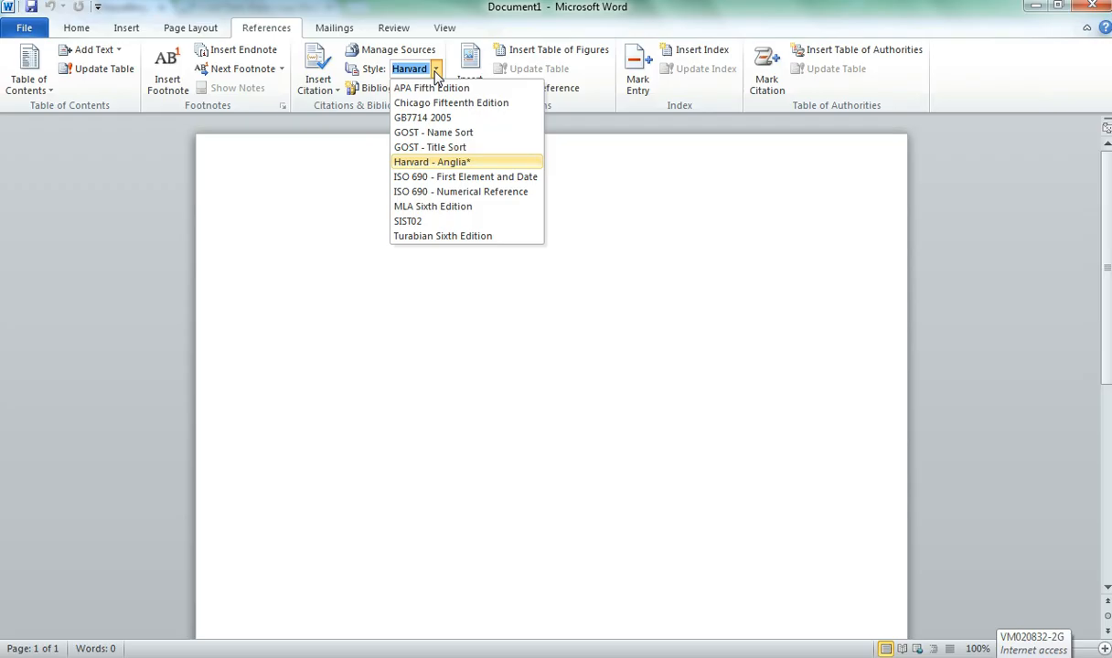
{"action": "mouse_move", "coordinate": [437, 176]}
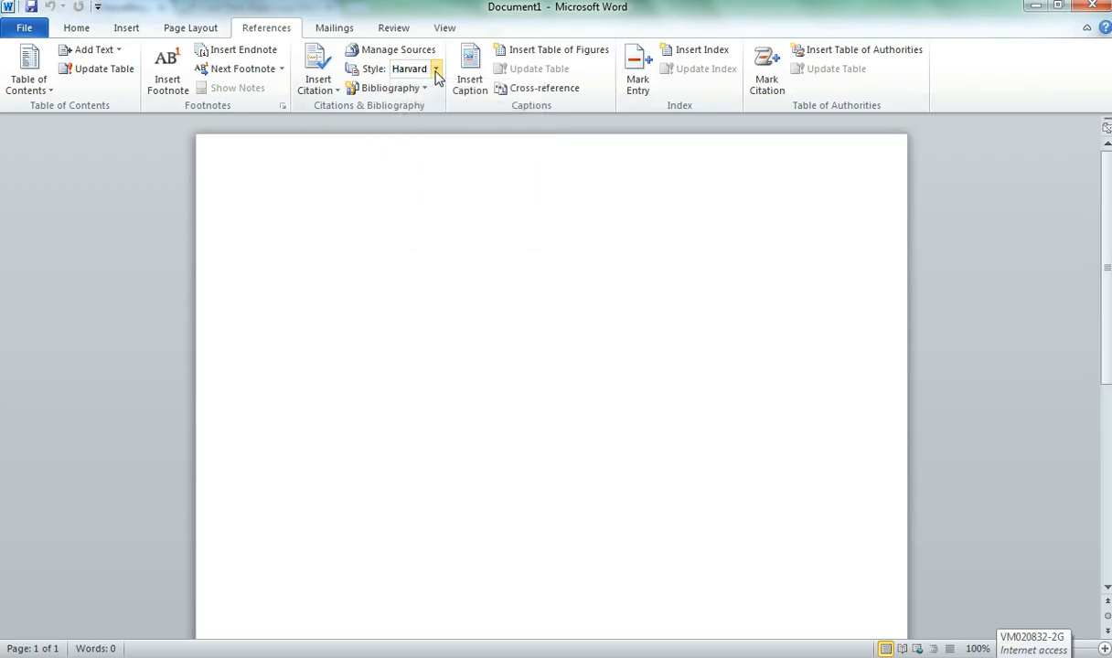
{"action": "mouse_move", "coordinate": [403, 289]}
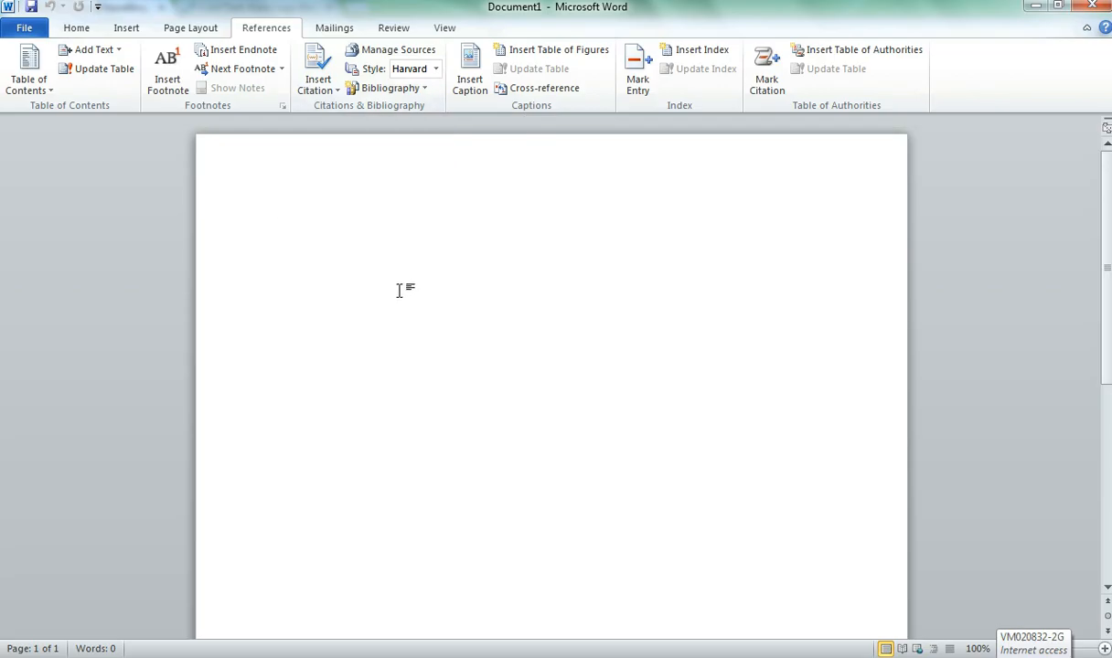
{"action": "mouse_move", "coordinate": [430, 69]}
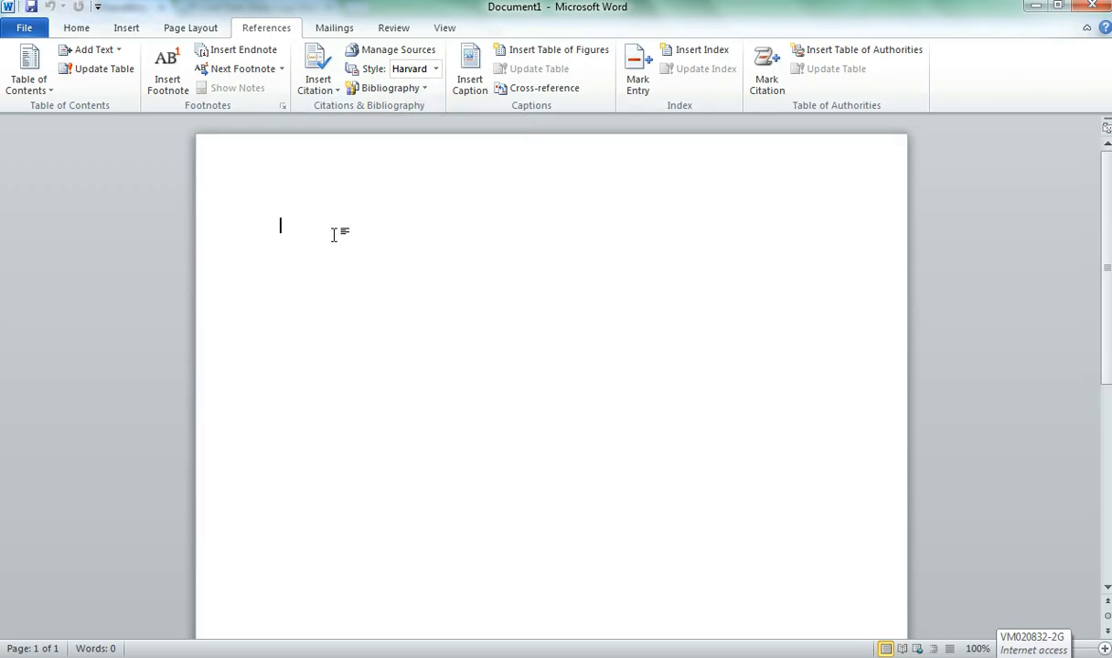
{"action": "mouse_move", "coordinate": [338, 234]}
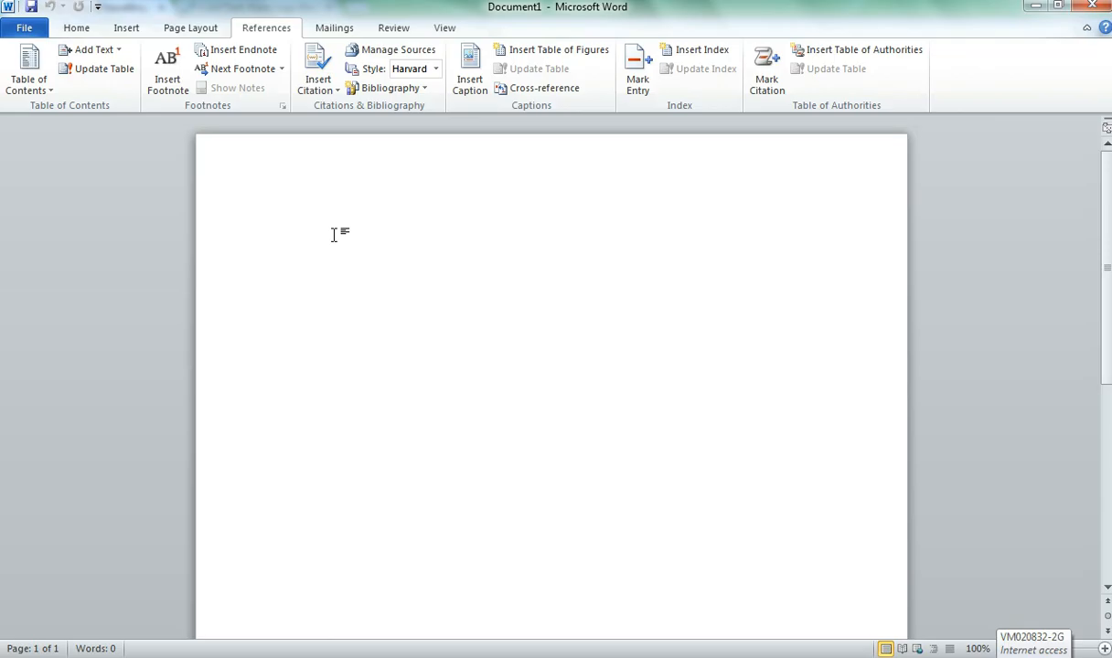
{"action": "mouse_move", "coordinate": [344, 230]}
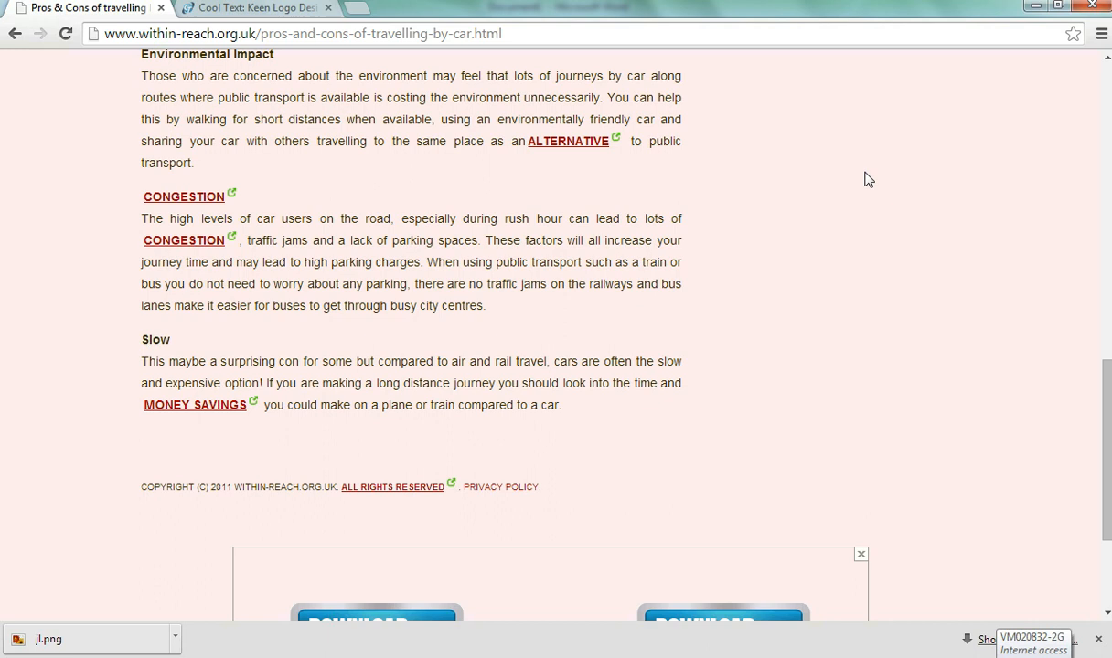
Step: Copy the public-transport paragraph from the within-reach page and paste it into Word
{"action": "left_click_drag", "start_coordinate": [439, 263], "coordinate": [487, 306]}
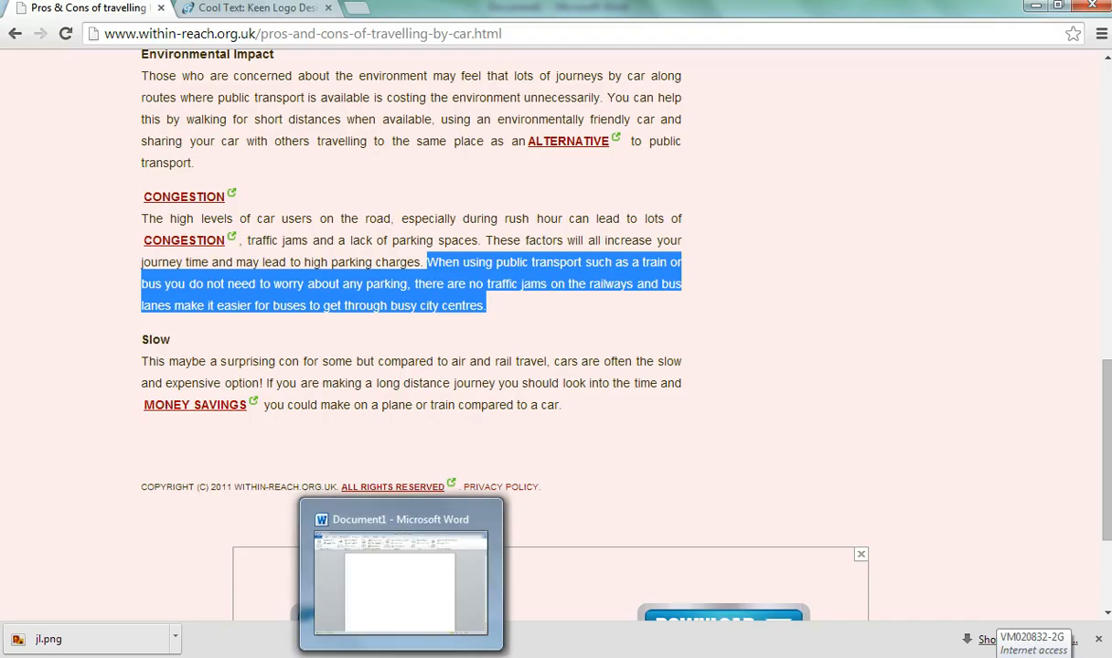
{"action": "left_click", "coordinate": [400, 570]}
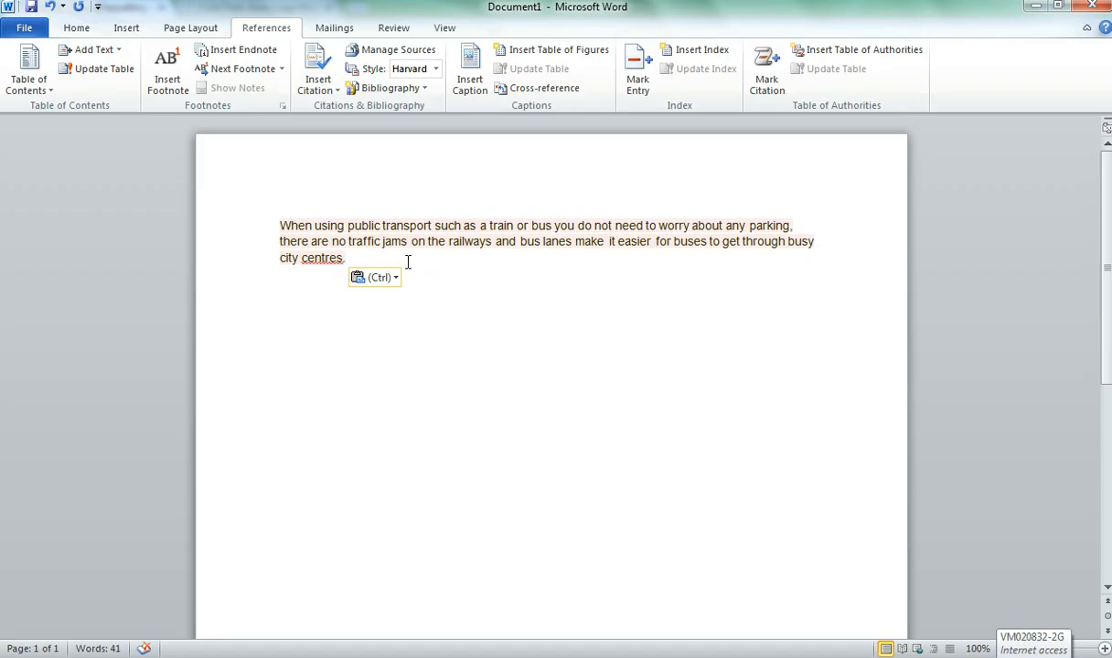
{"action": "mouse_move", "coordinate": [304, 384]}
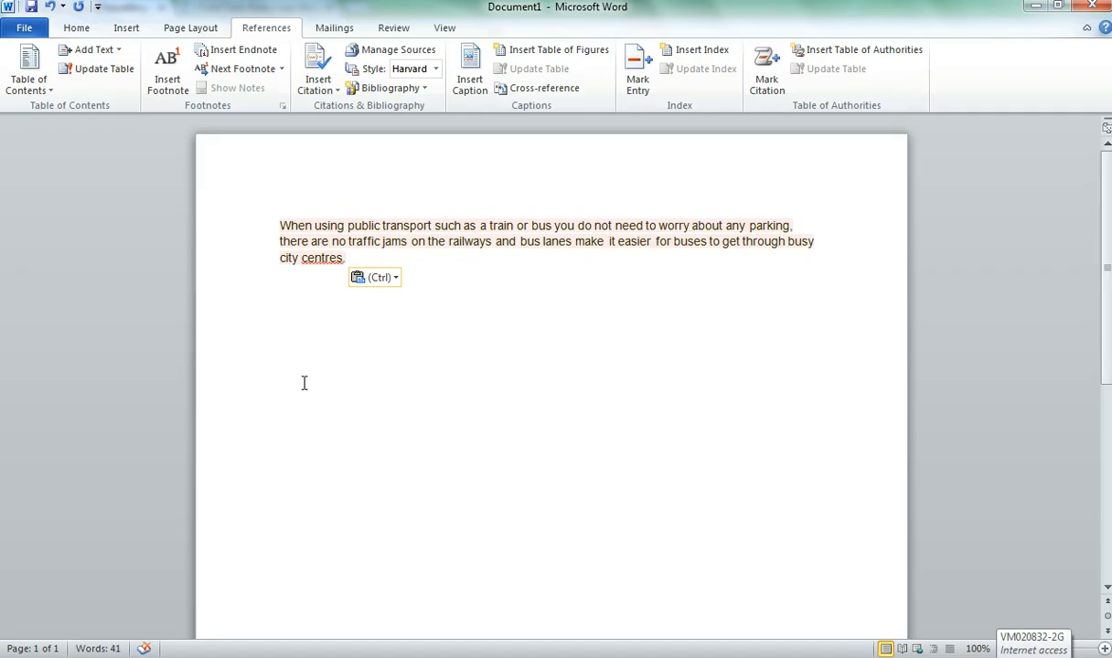
{"action": "mouse_move", "coordinate": [315, 459]}
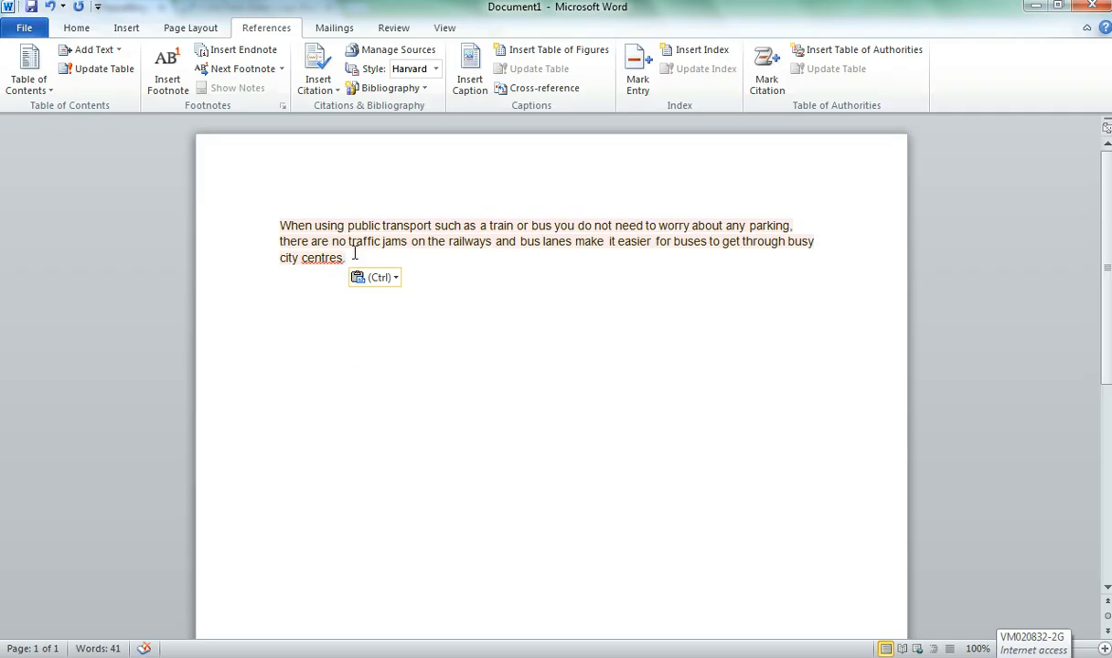
Step: Start a new citation source with Web site as its type of source
{"action": "left_click", "coordinate": [319, 71]}
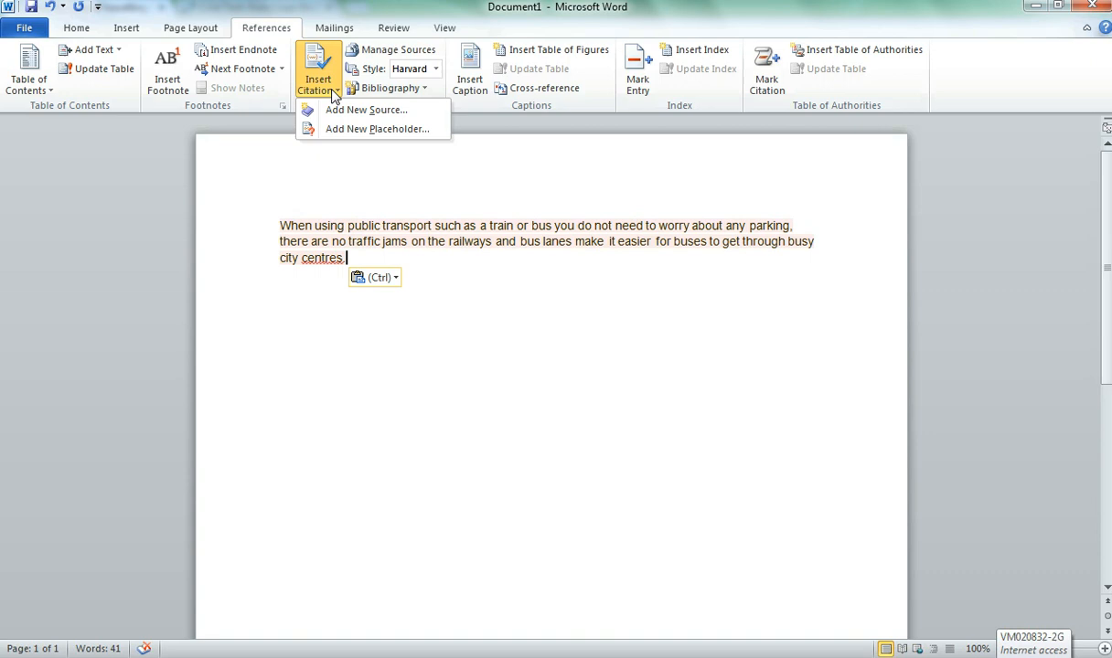
{"action": "left_click", "coordinate": [366, 110]}
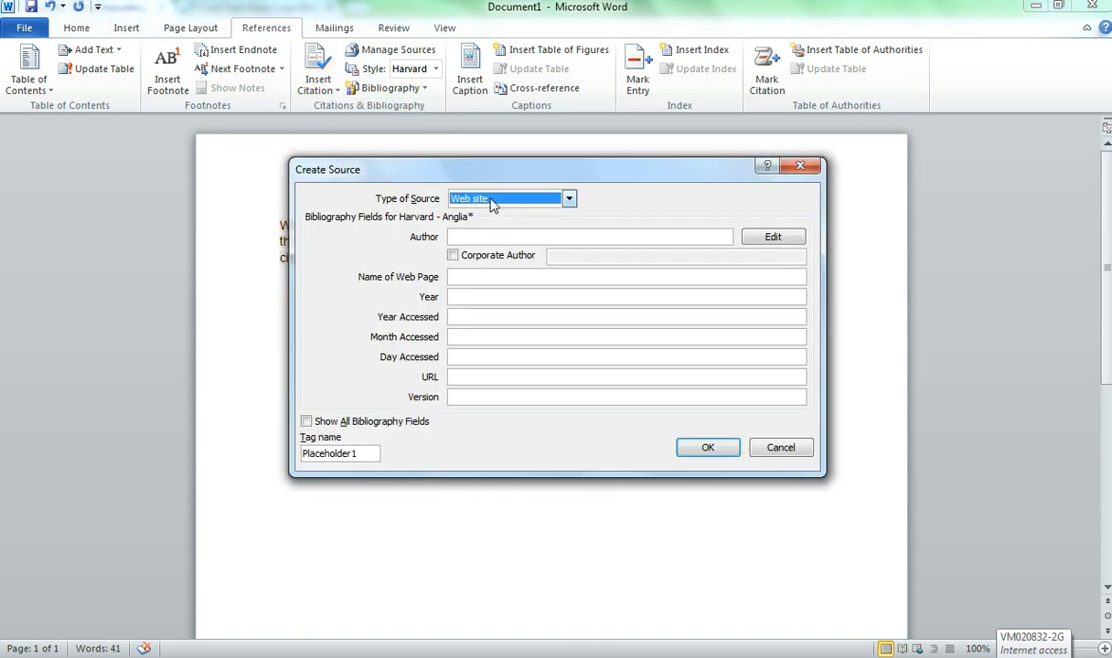
{"action": "left_click", "coordinate": [569, 198]}
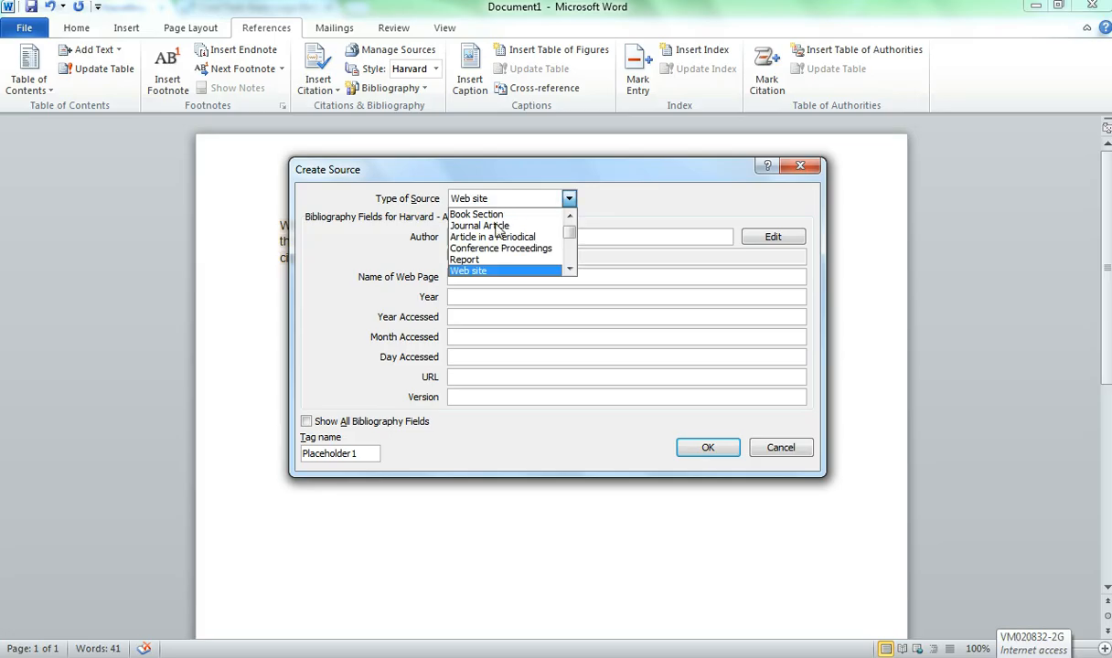
{"action": "mouse_move", "coordinate": [485, 270]}
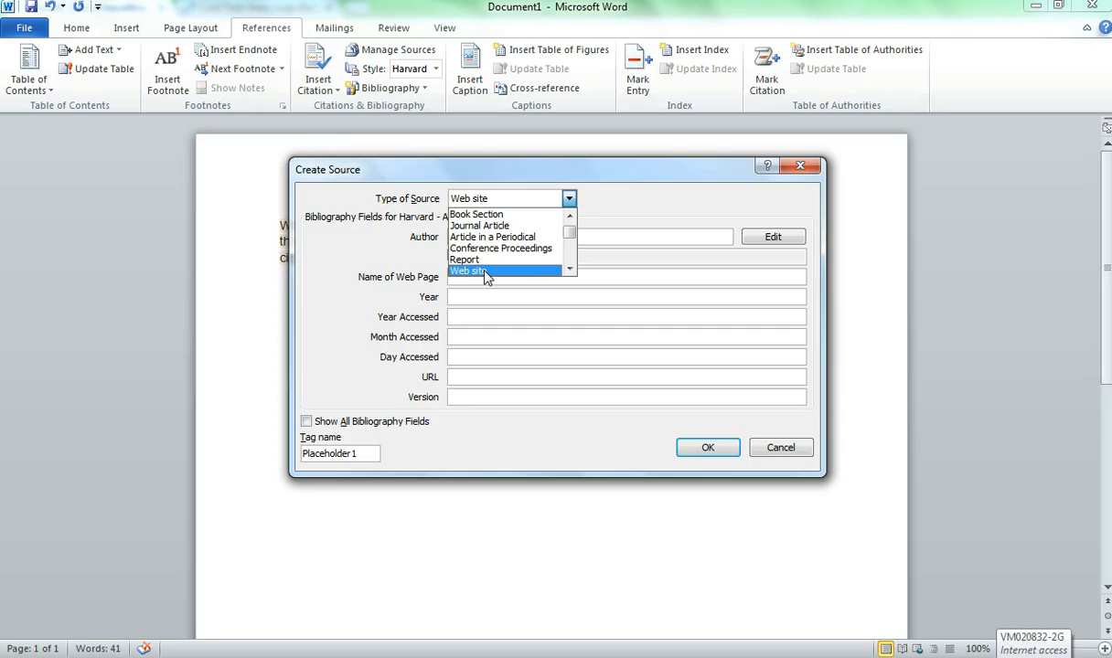
{"action": "left_click", "coordinate": [484, 271]}
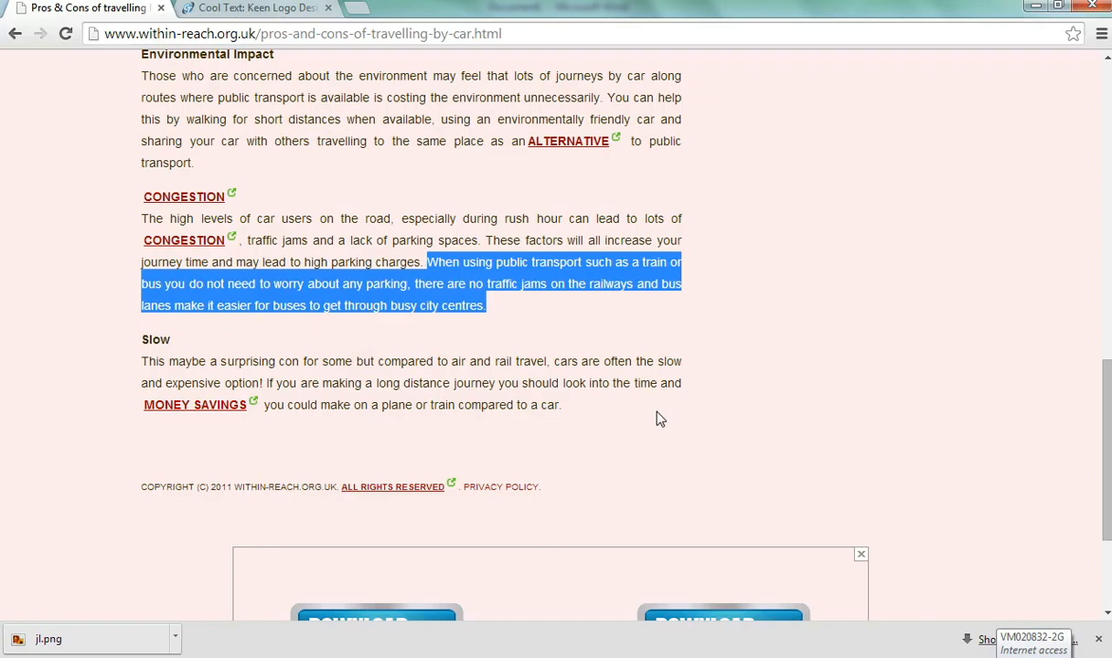
{"action": "scroll", "scroll_direction": "down", "scroll_amount": 3}
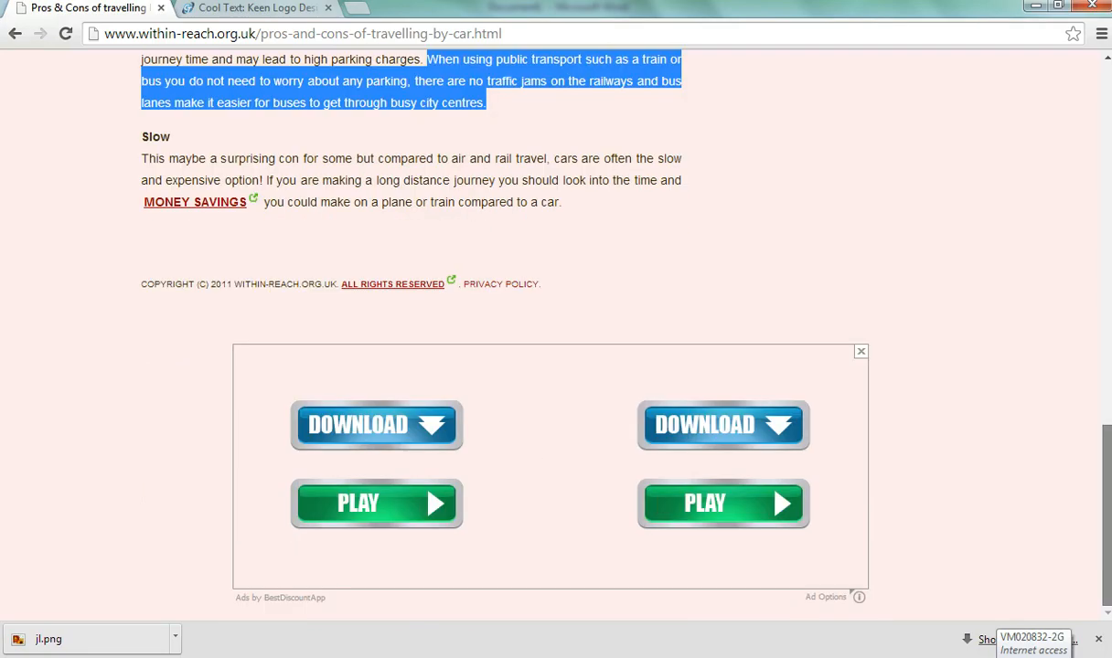
{"action": "scroll", "scroll_direction": "up", "scroll_amount": 3}
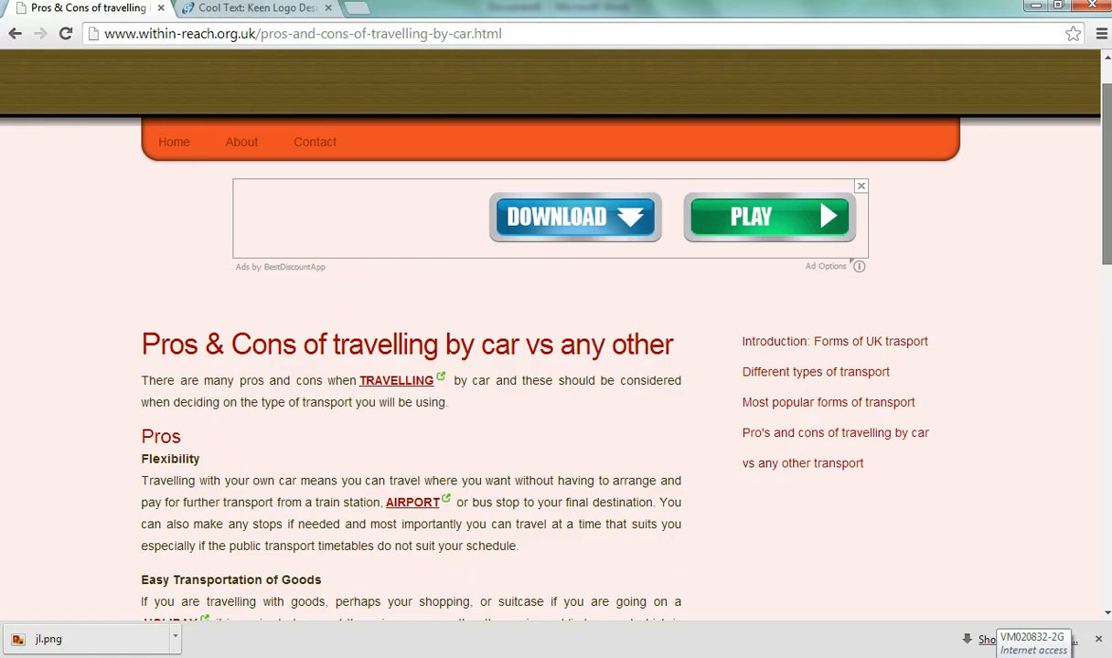
{"action": "scroll", "scroll_direction": "up", "scroll_amount": 3}
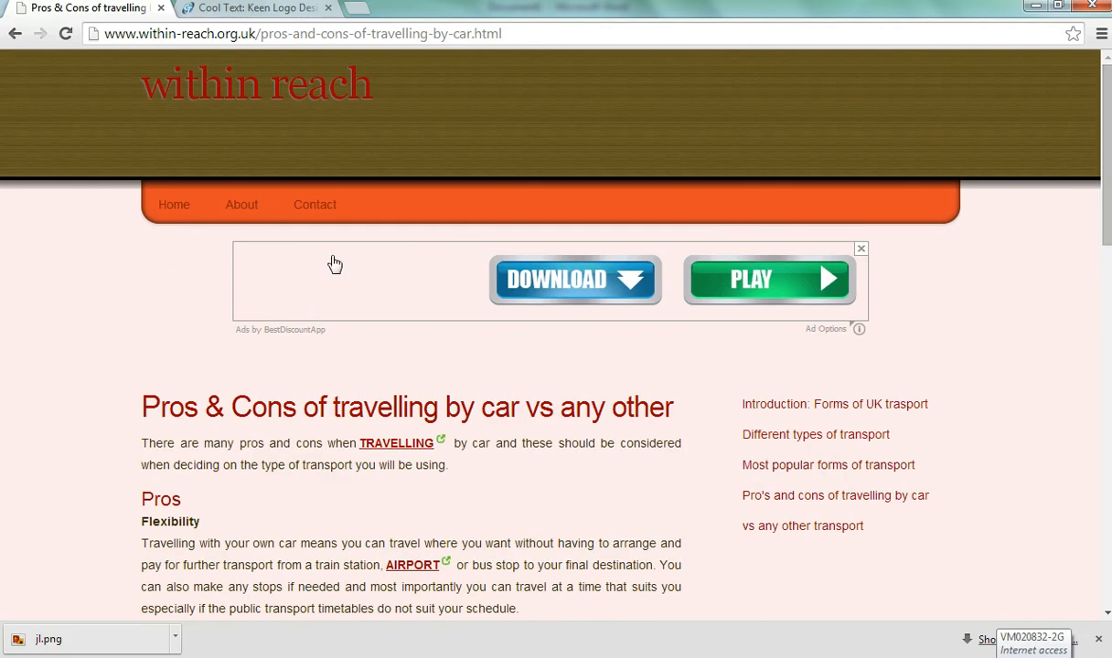
{"action": "mouse_move", "coordinate": [260, 365]}
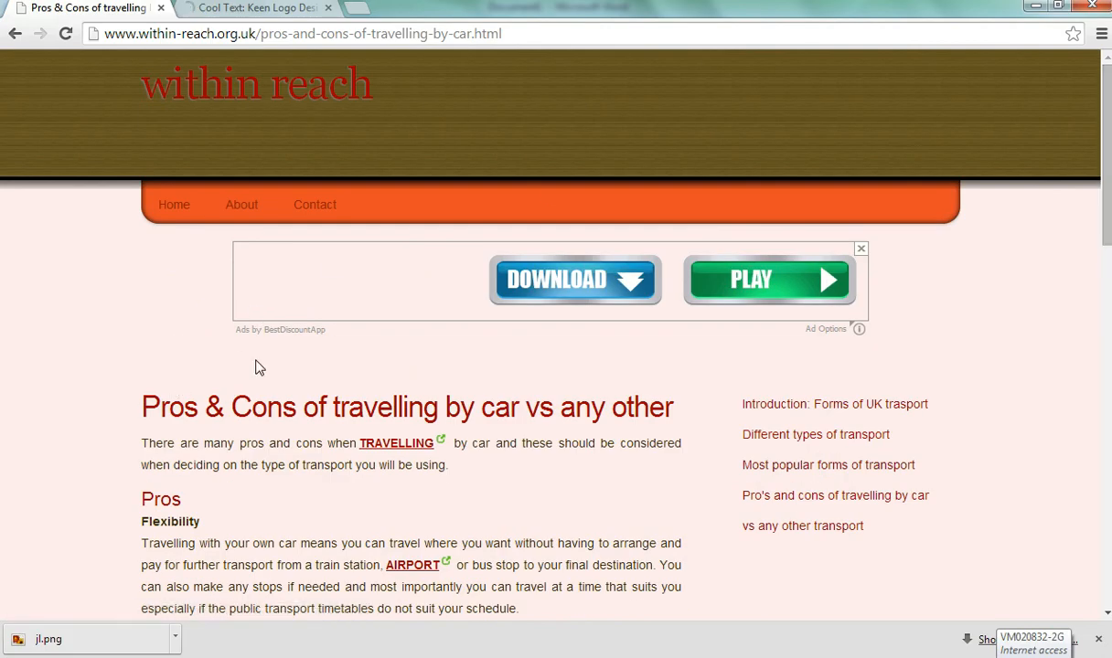
{"action": "mouse_move", "coordinate": [673, 81]}
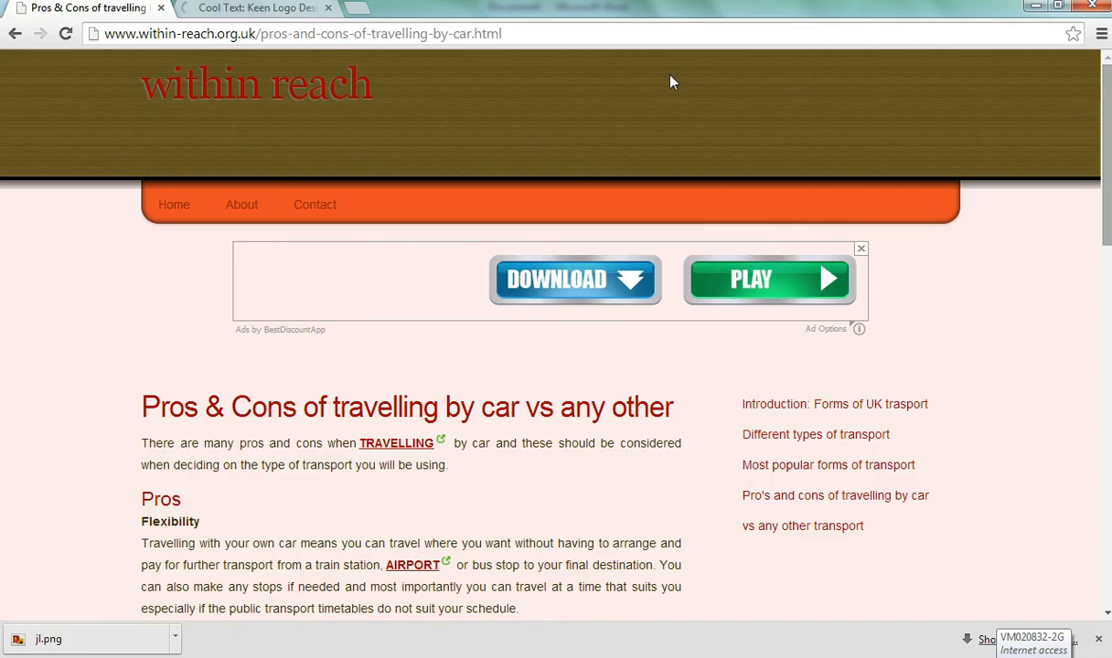
{"action": "mouse_move", "coordinate": [320, 75]}
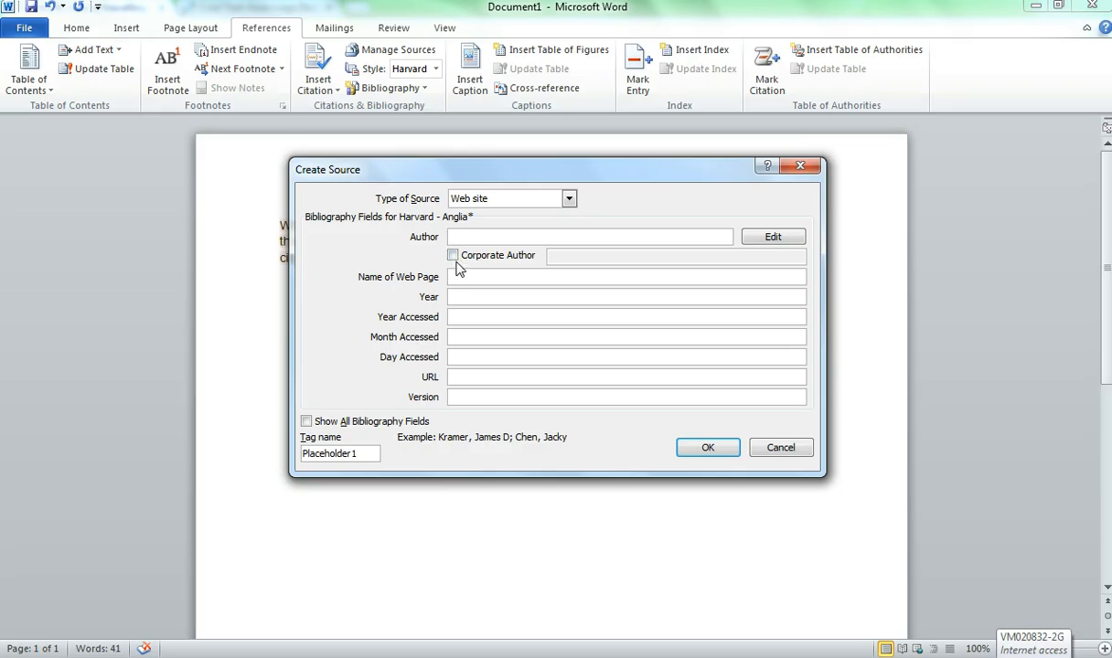
Step: Enter corporate author withinreach and the page title 'Pros & Cons of travelling by car vs any other'
{"action": "left_click", "coordinate": [452, 256]}
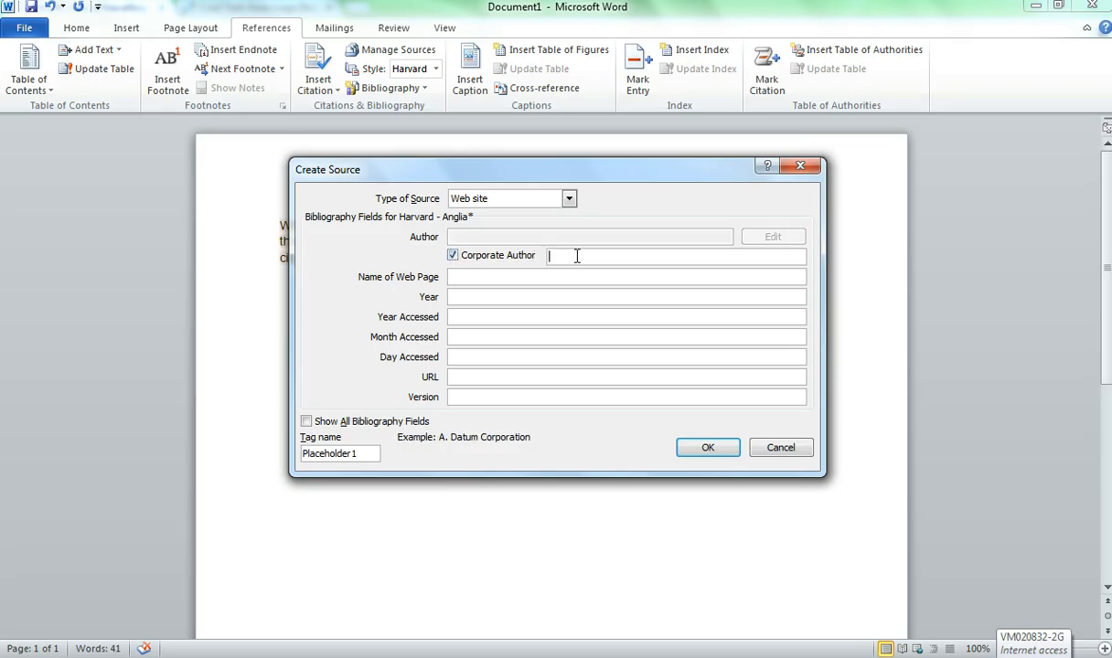
{"action": "type", "text": "withi"}
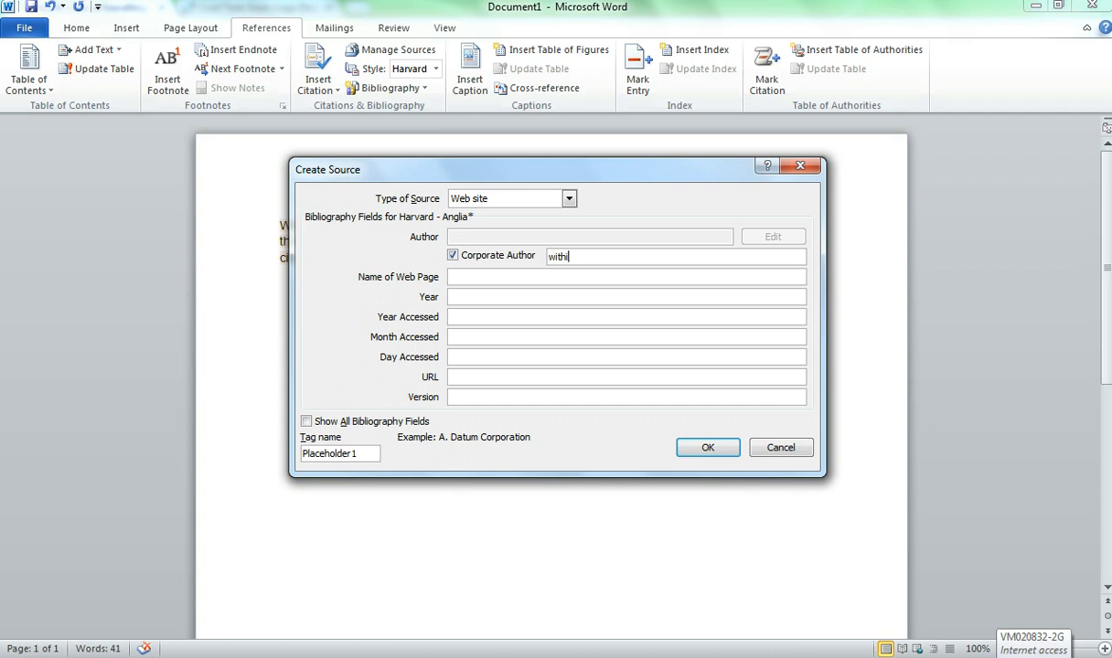
{"action": "type", "text": "inreach"}
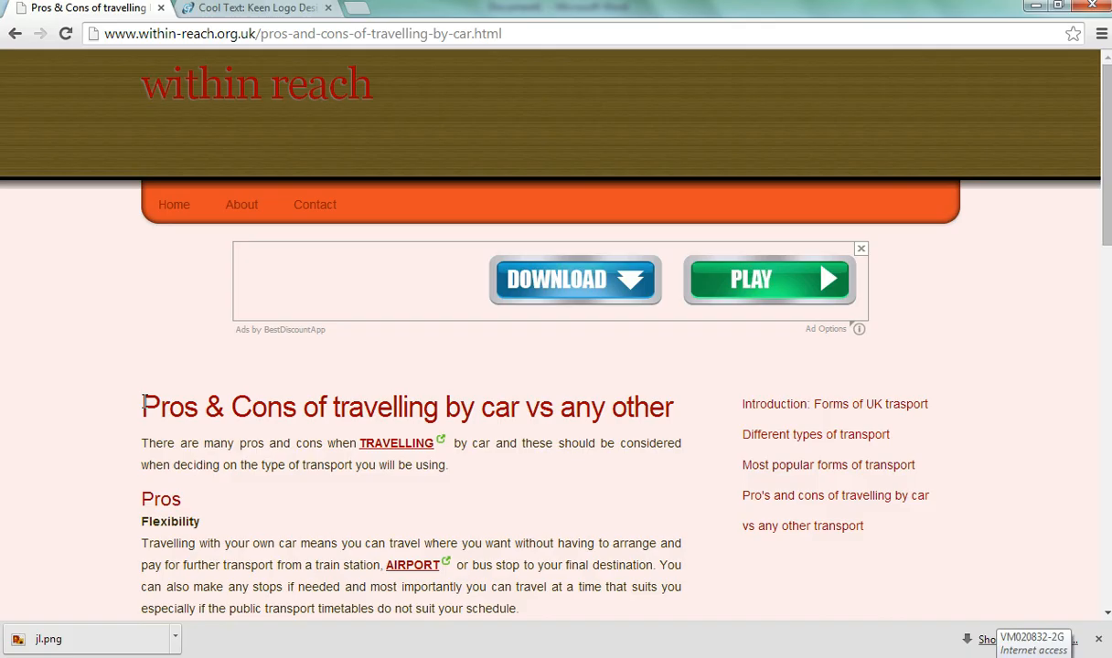
{"action": "left_click_drag", "start_coordinate": [141, 406], "coordinate": [592, 406]}
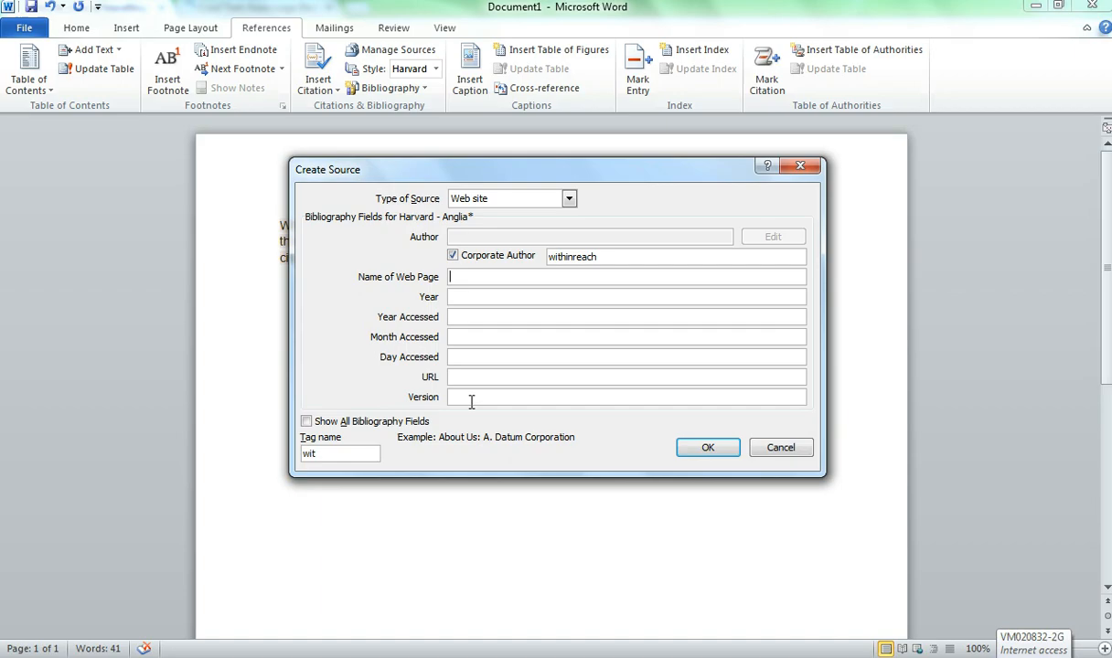
{"action": "type", "text": "Pros & Cons of travelling by car vs any other"}
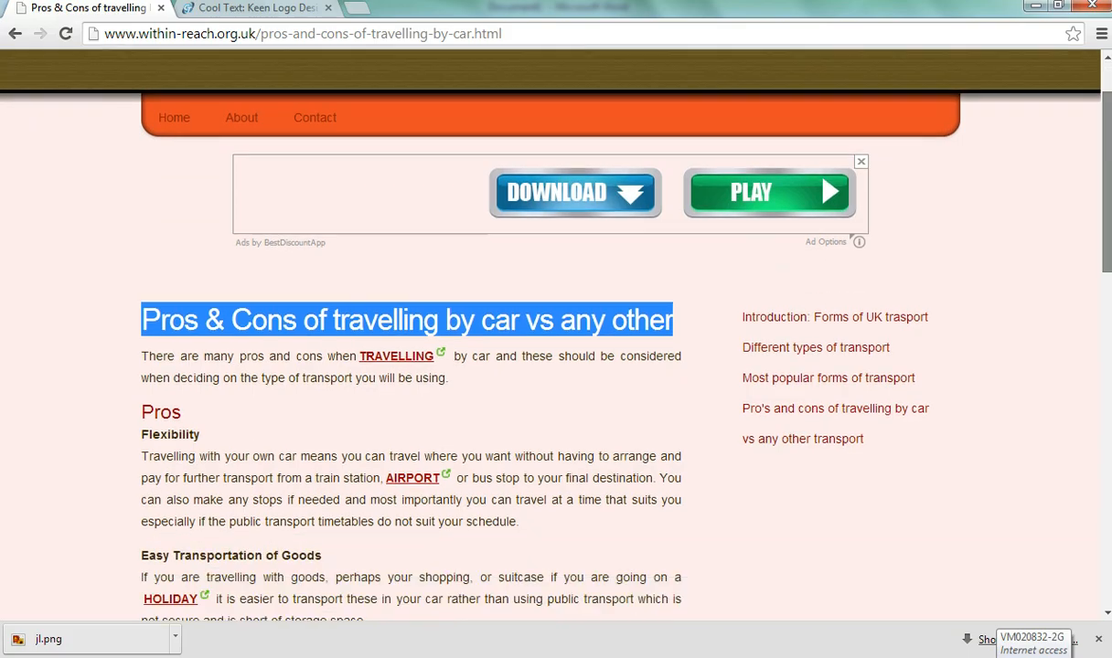
Step: Fill in year 2011 and accessed date 07/07/2015, then move to the URL field
{"action": "scroll", "scroll_direction": "down", "scroll_amount": 3}
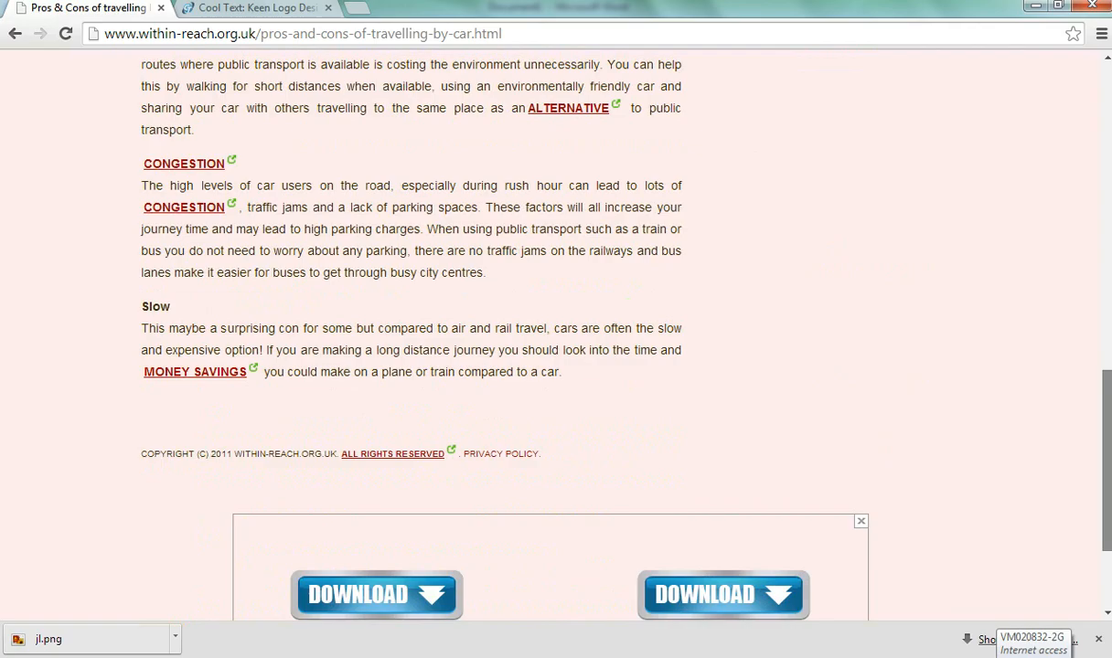
{"action": "scroll", "scroll_direction": "down", "scroll_amount": 3}
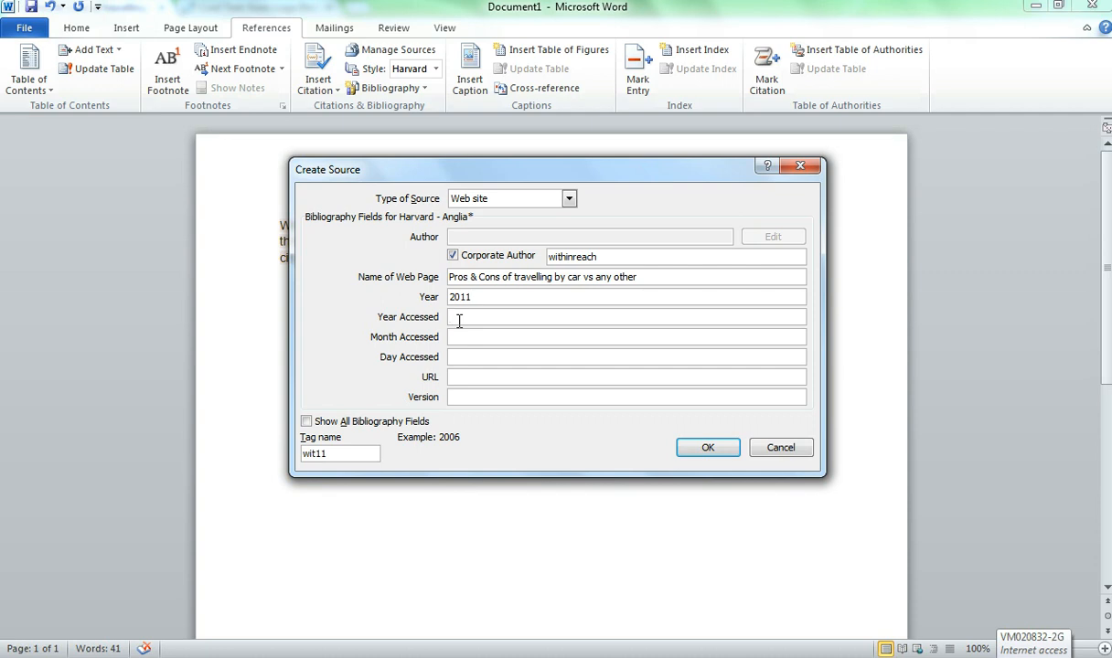
{"action": "type", "text": "2015"}
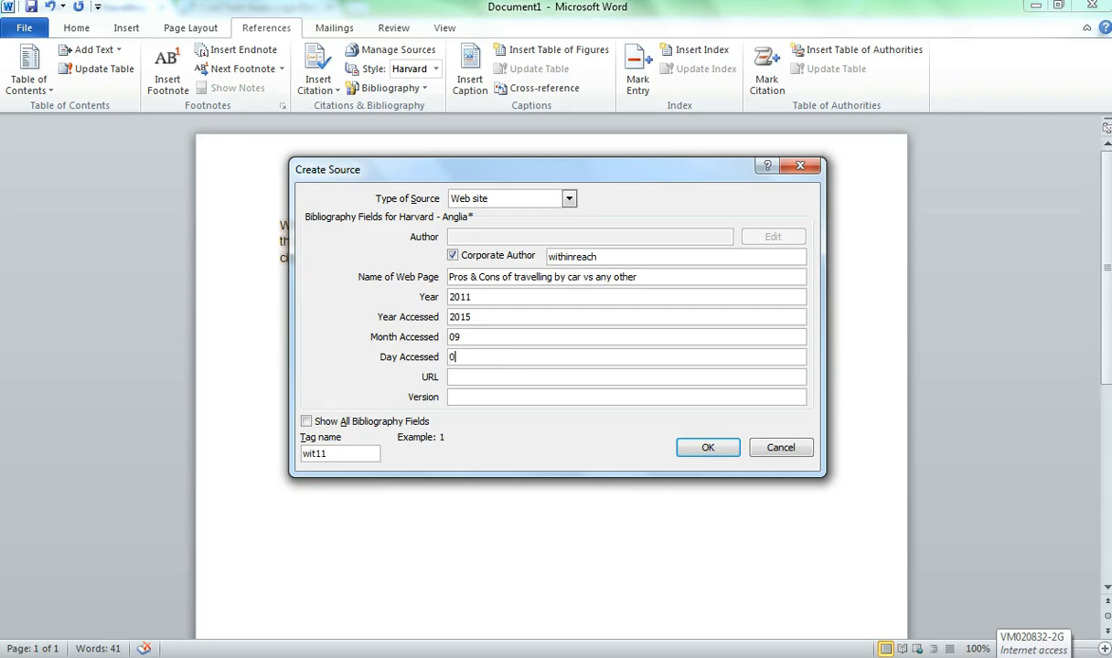
{"action": "type", "text": "7"}
{"action": "left_click", "coordinate": [626, 336]}
{"action": "type", "text": "07"}
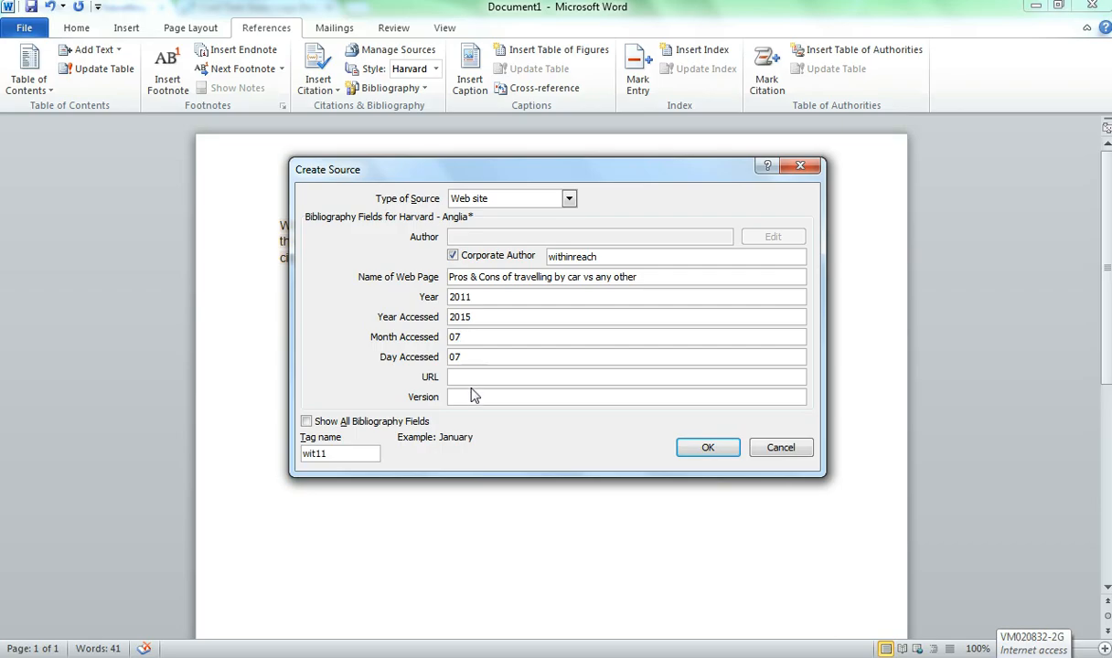
{"action": "left_click", "coordinate": [626, 377]}
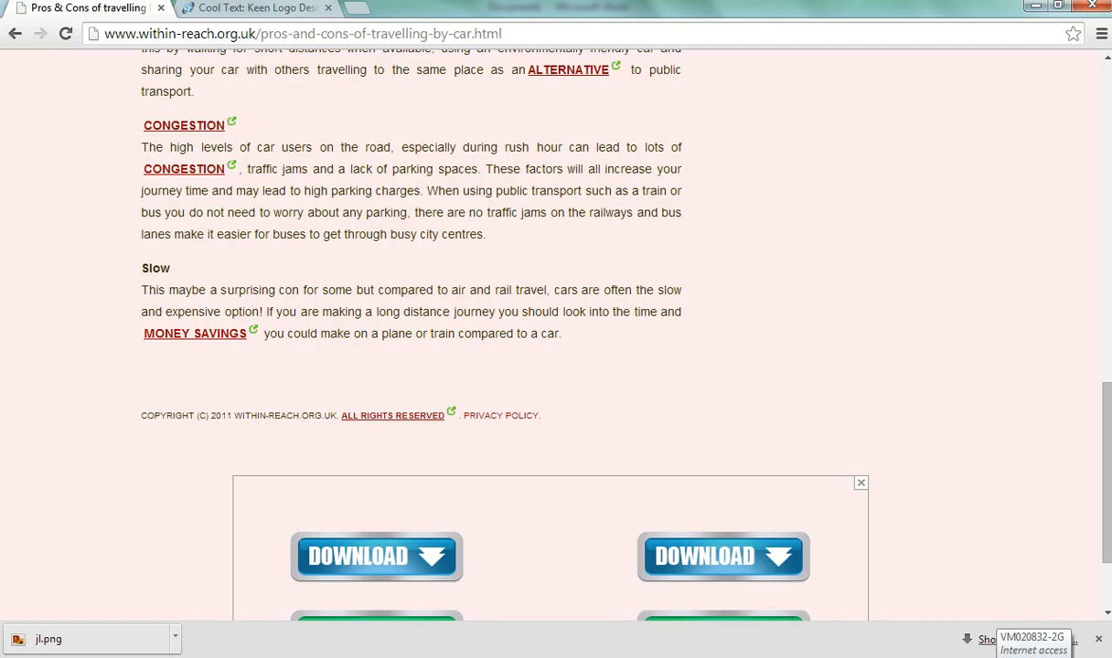
Step: Paste Chrome's page URL into the source and confirm, giving the citation (withinreach, 2011)
{"action": "left_click", "coordinate": [307, 33]}
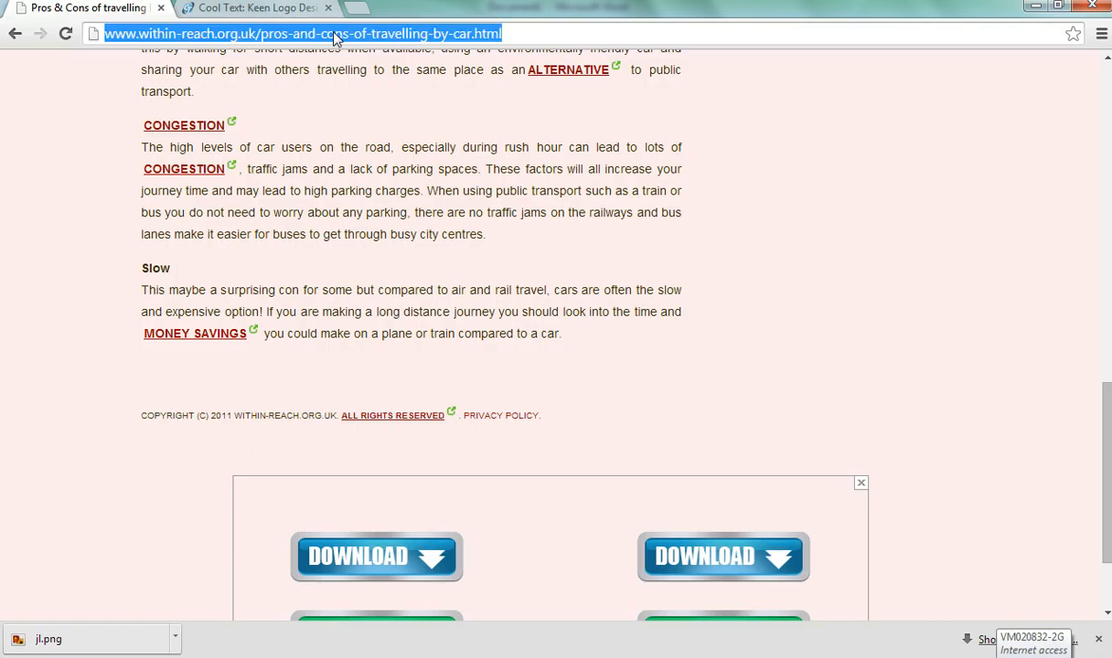
{"action": "mouse_move", "coordinate": [384, 633]}
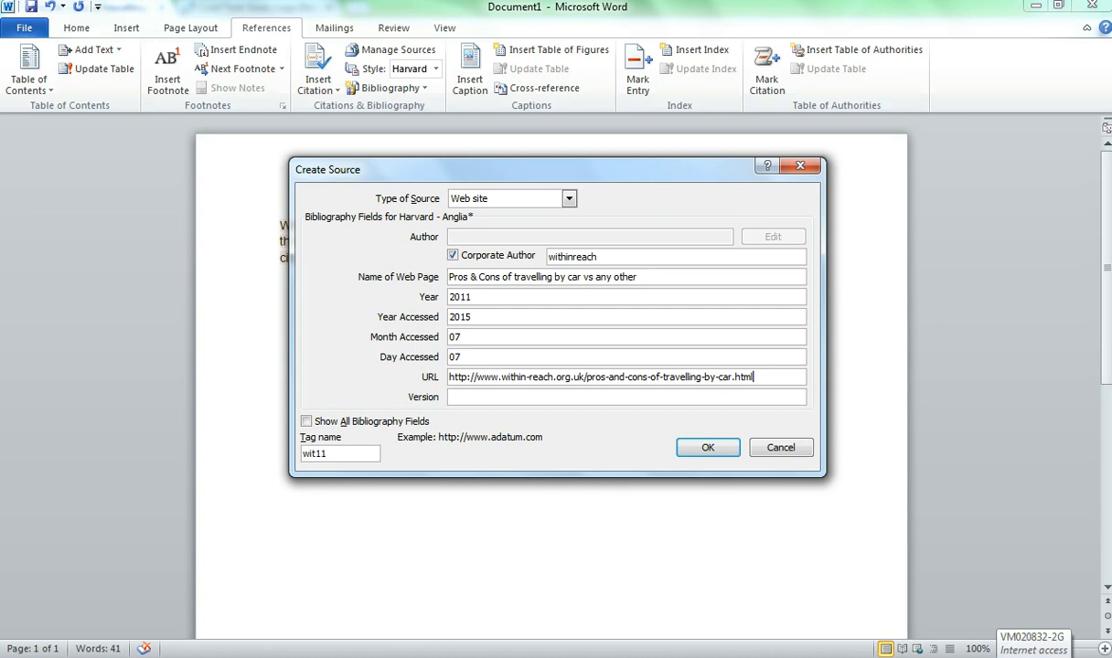
{"action": "mouse_move", "coordinate": [433, 406]}
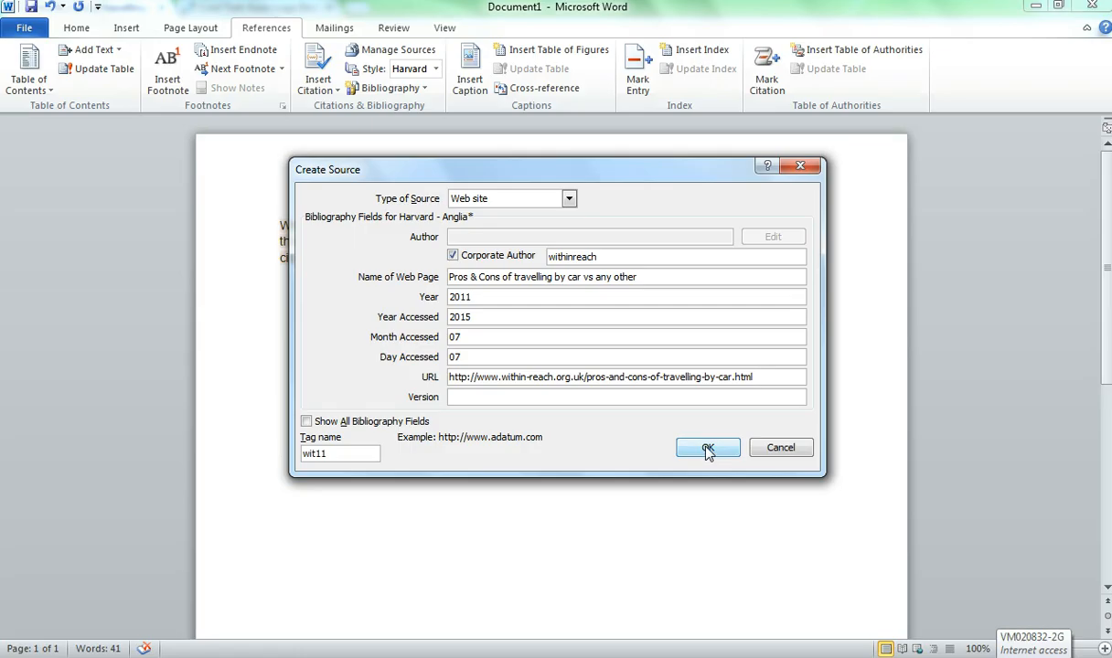
{"action": "left_click", "coordinate": [708, 446]}
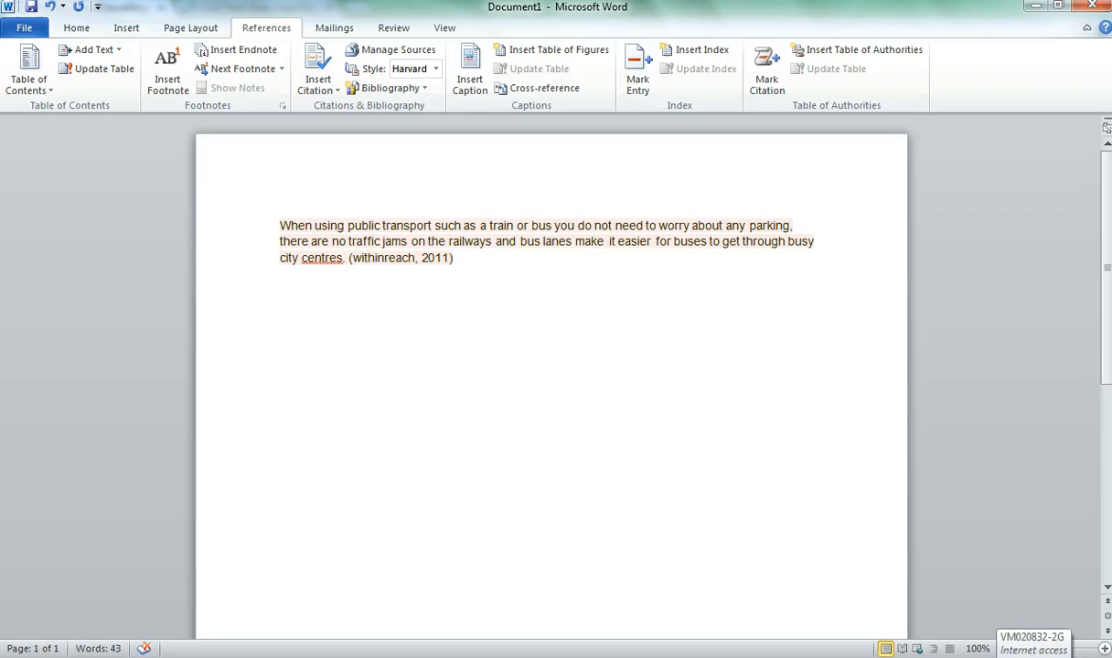
Step: Insert the built-in Bibliography below the paragraph, listing the withinreach 2011 website
{"action": "left_click", "coordinate": [281, 340]}
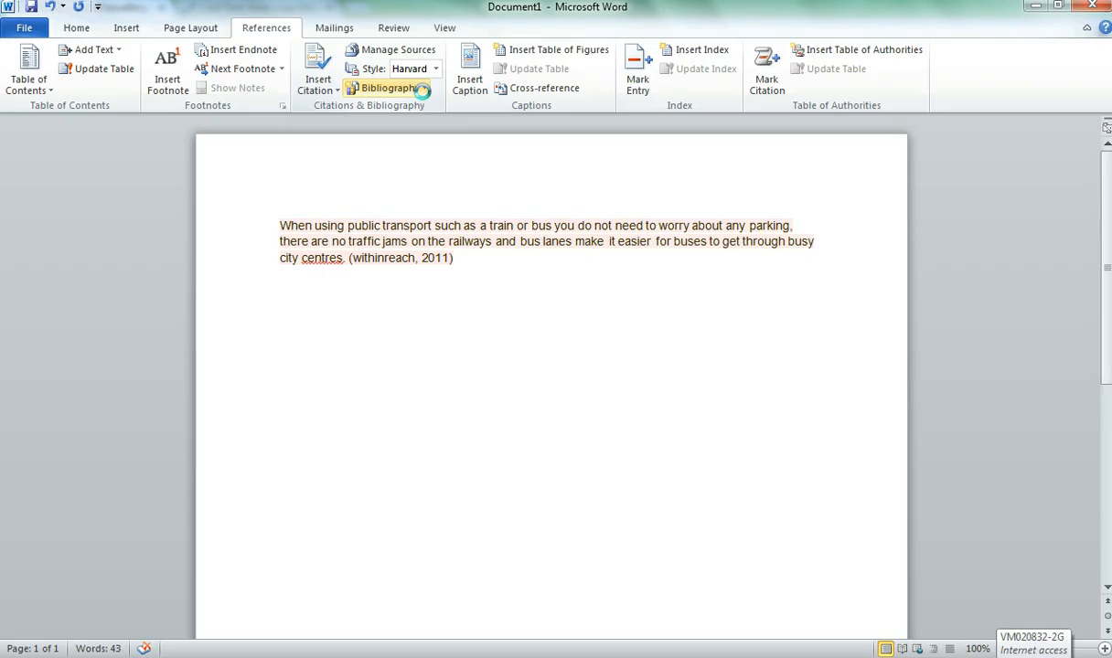
{"action": "left_click", "coordinate": [388, 88]}
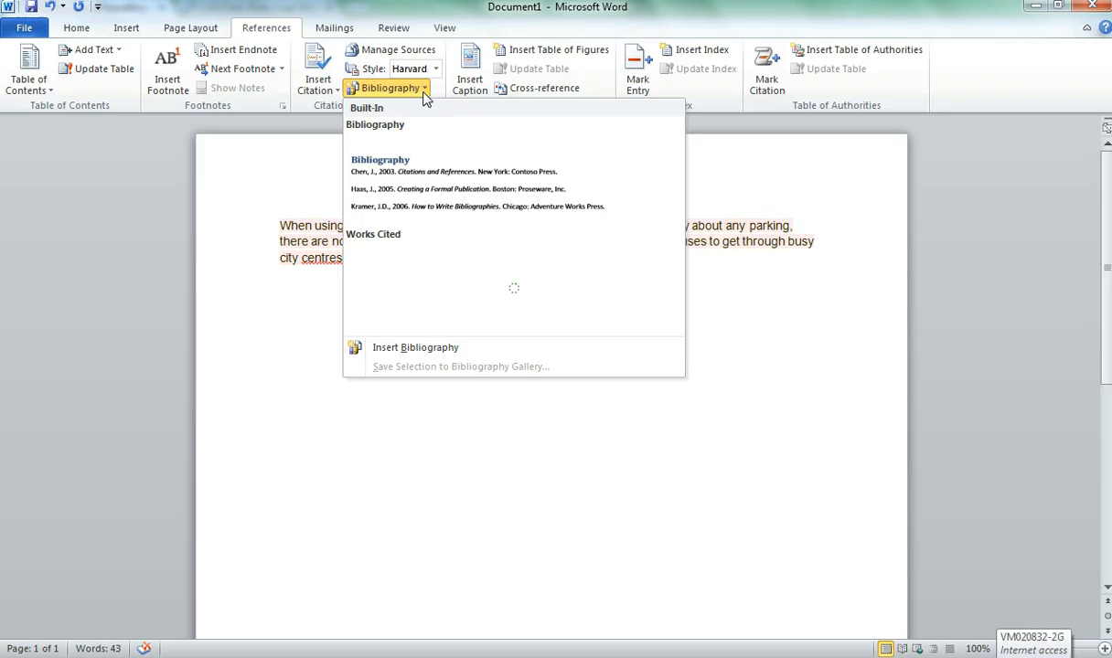
{"action": "mouse_move", "coordinate": [447, 196]}
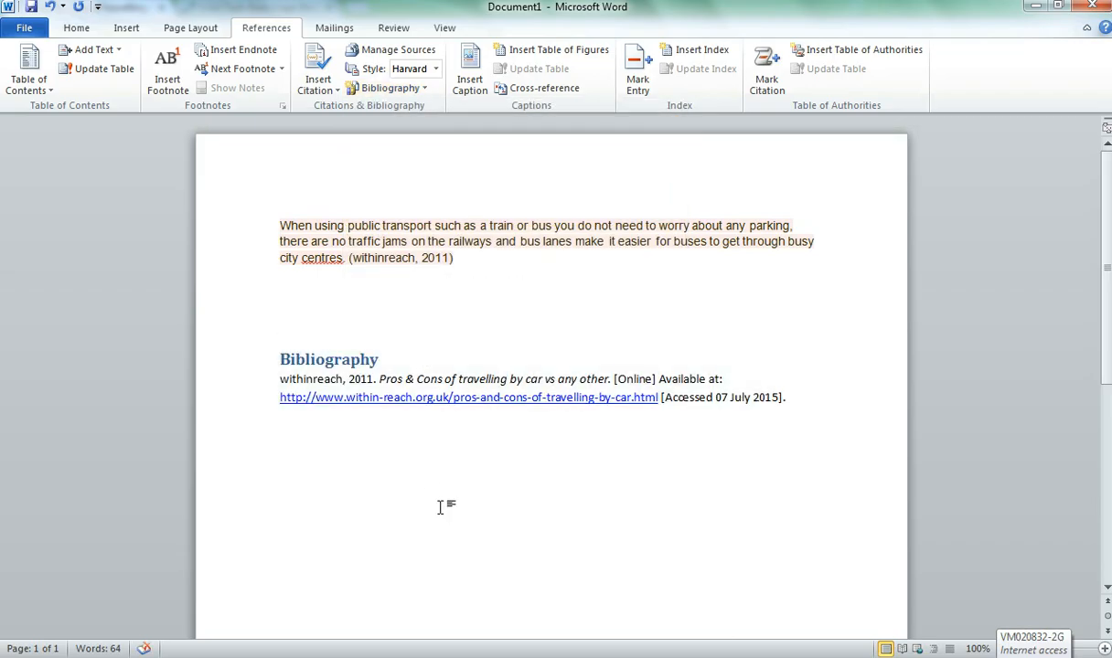
{"action": "left_click", "coordinate": [281, 457]}
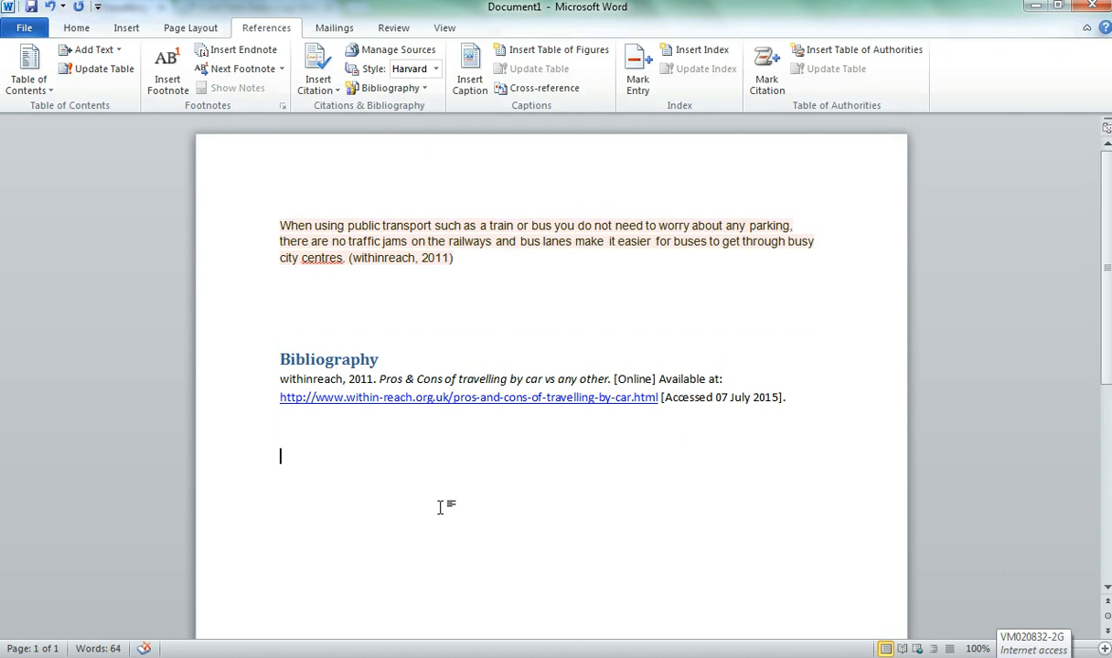